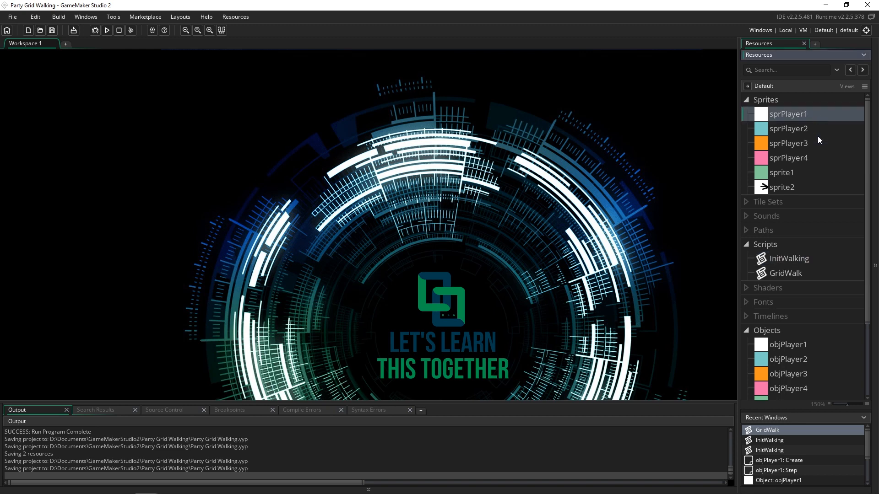
mouse_move(804, 140)
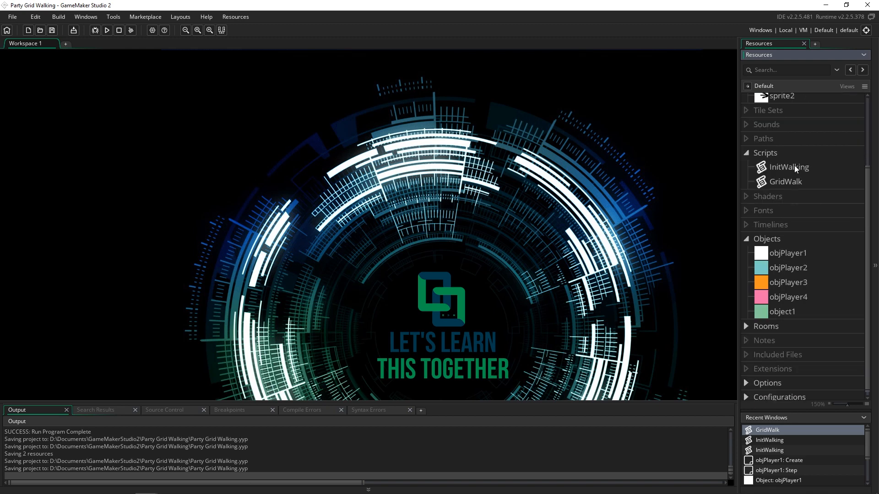
mouse_move(774, 274)
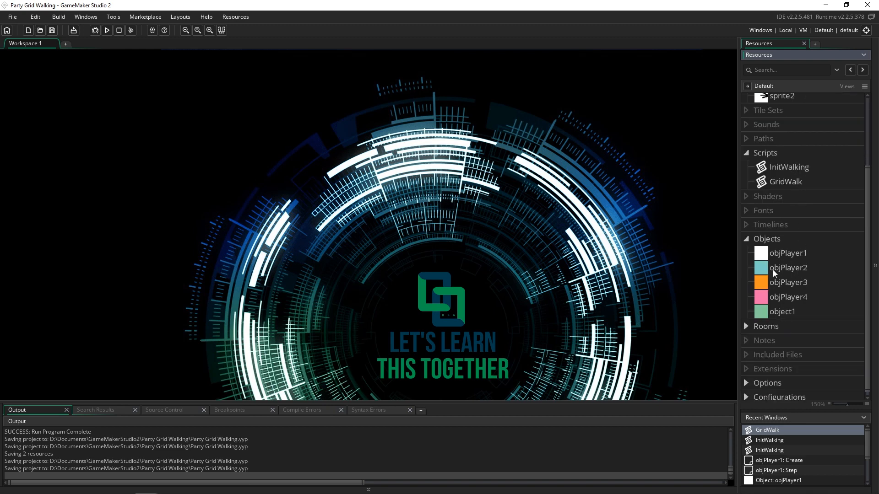
Open objPlayer1 and scroll InitWalking to its walking variables and walk-animation sprites.
click(788, 252)
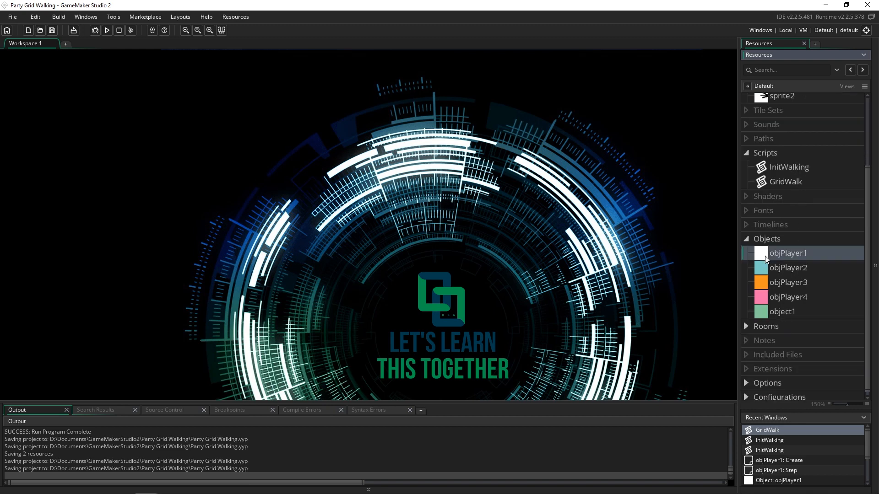
double_click(789, 253)
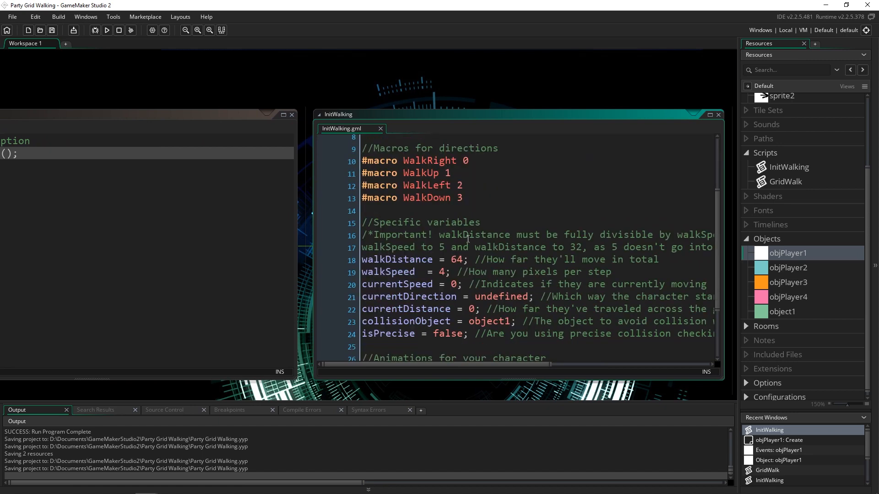
scroll(down, 3)
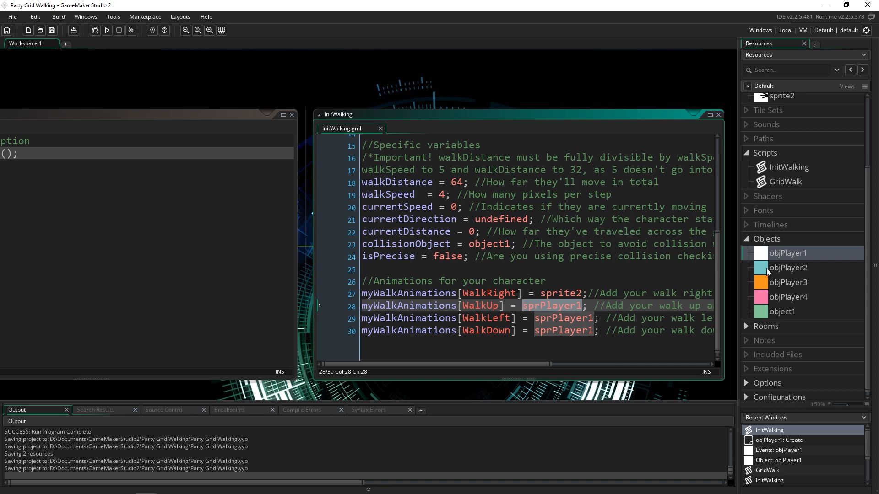
Open objPlayer2's Create event and inspect its InitWalking call and sprPlayer2 walk animations.
double_click(789, 267)
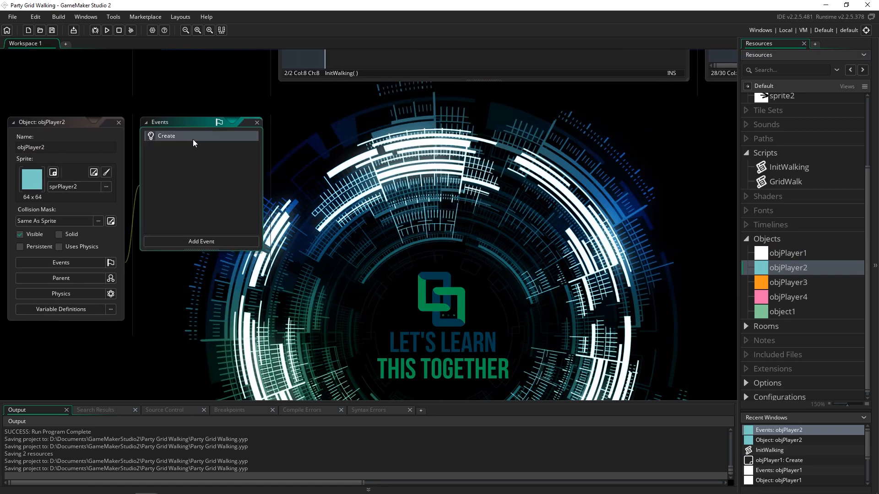
double_click(166, 135)
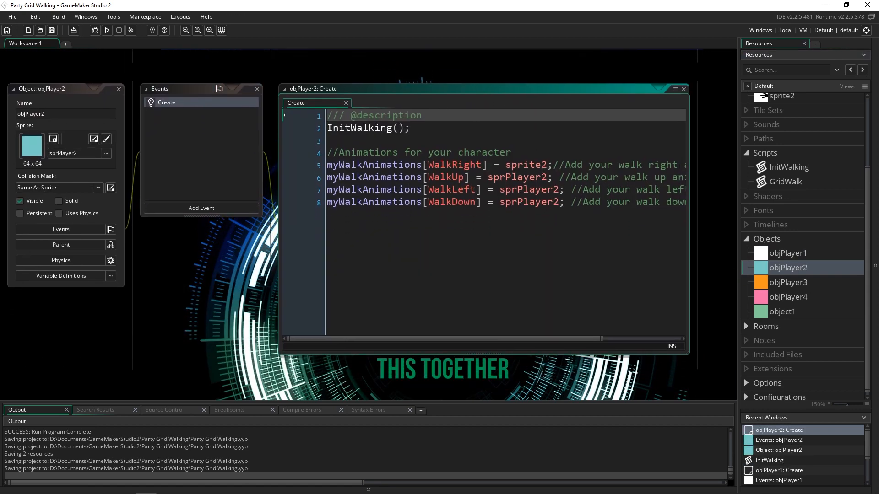
click(375, 127)
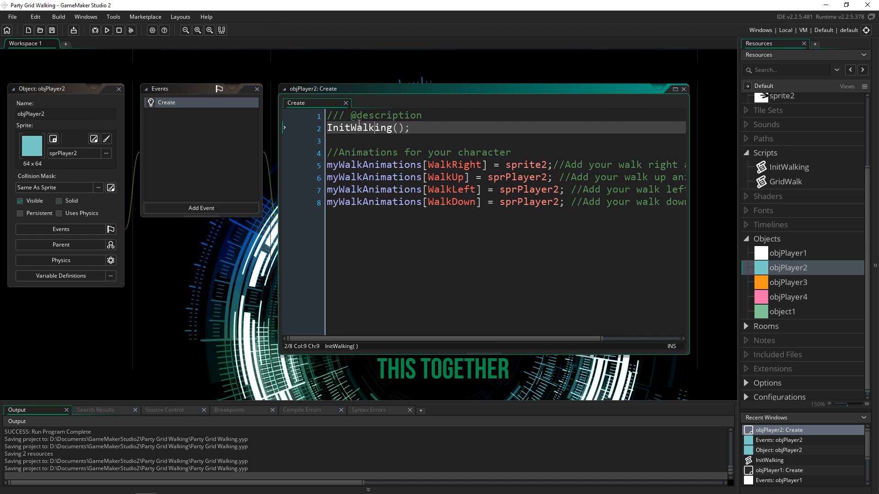
click(399, 127)
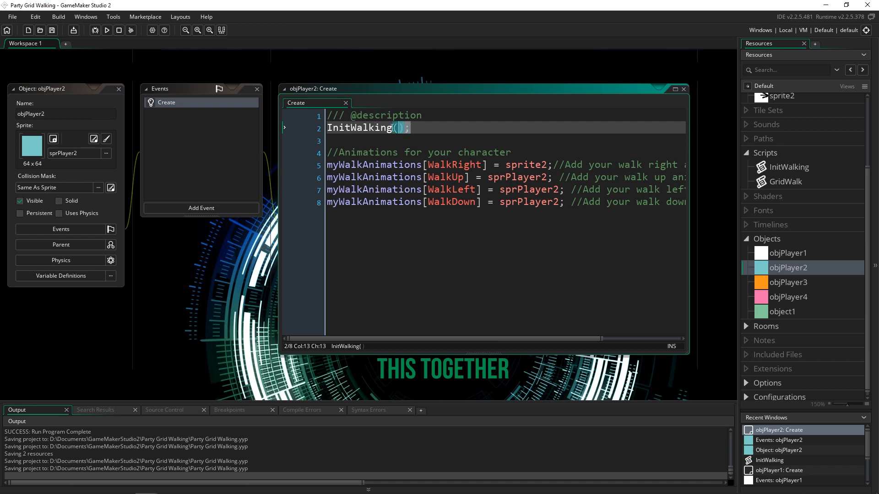
click(562, 202)
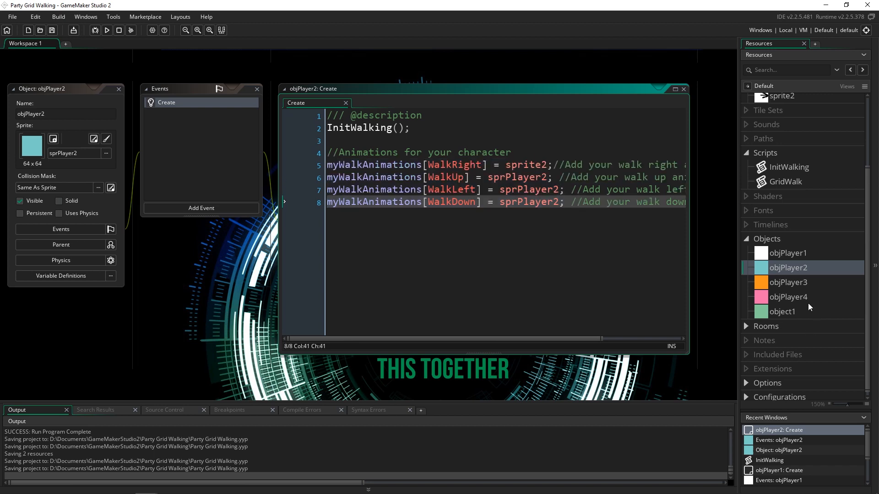
mouse_move(763, 256)
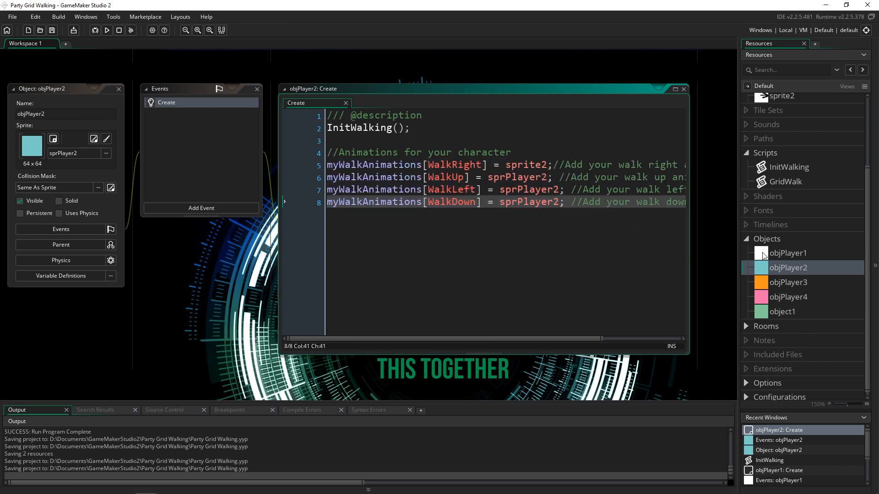
mouse_move(222, 144)
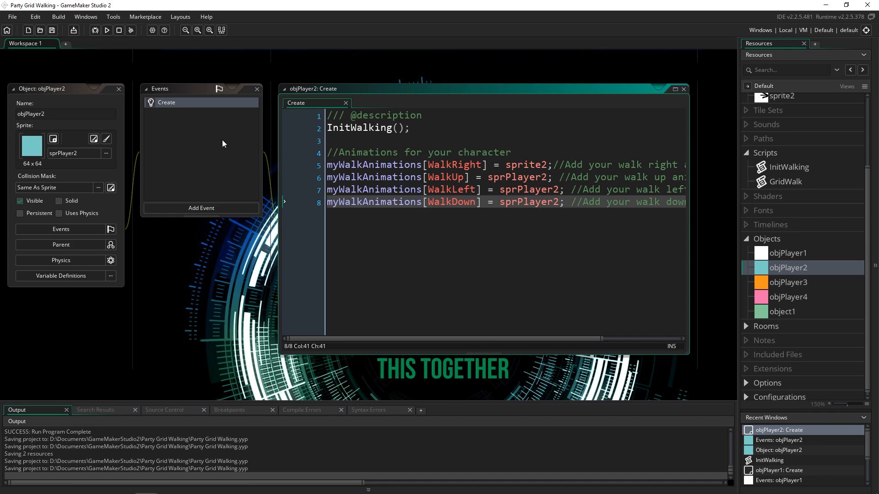
Bring objPlayer1 forward, view its Step event, and open the GridWalk script.
click(788, 253)
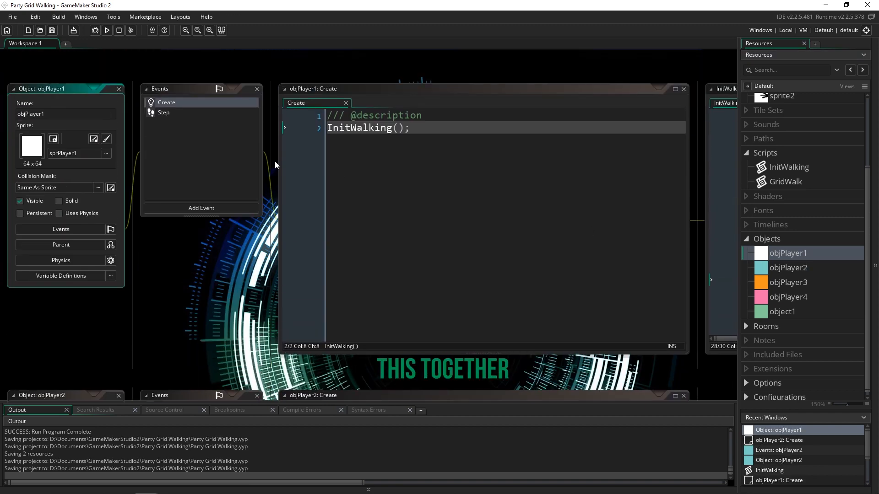
click(163, 112)
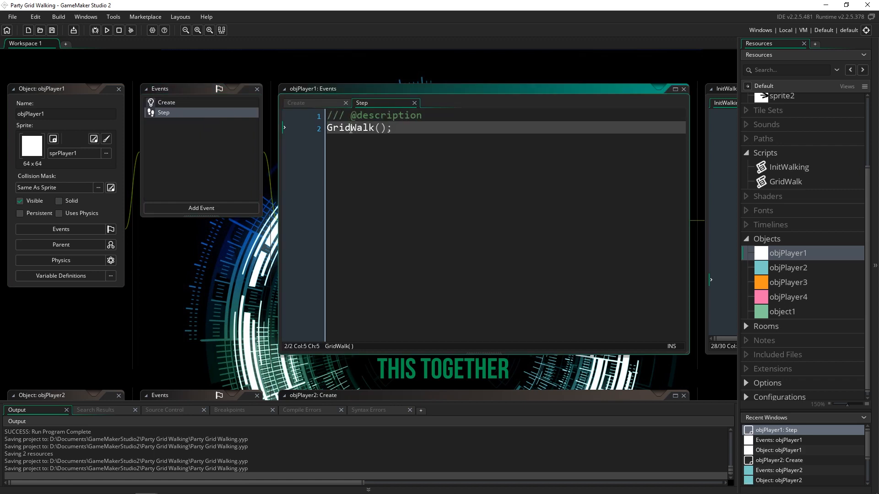
double_click(786, 181)
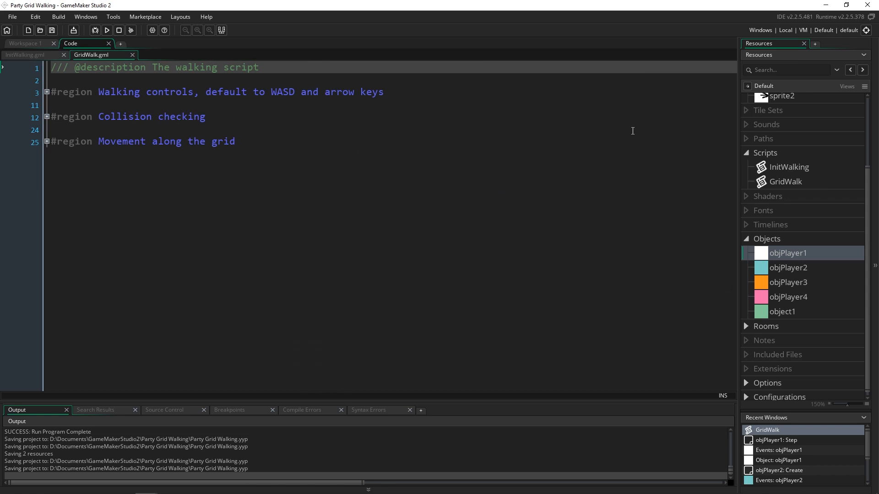
mouse_move(244, 106)
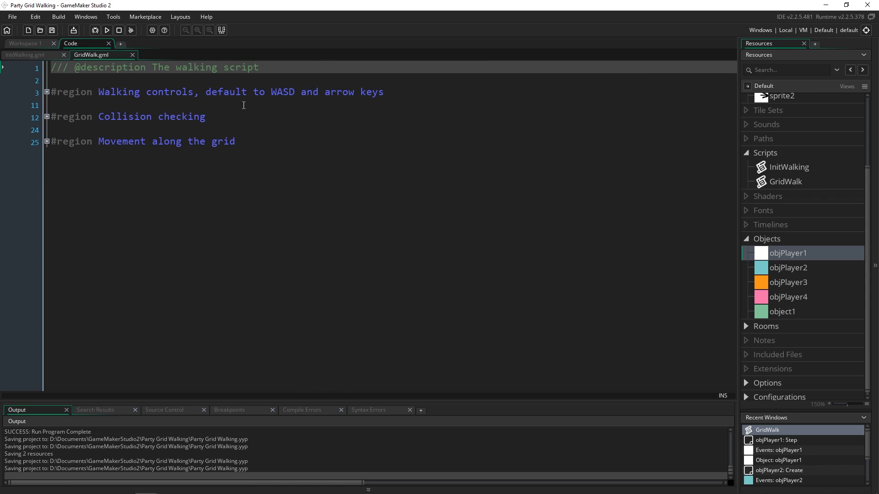
mouse_move(307, 120)
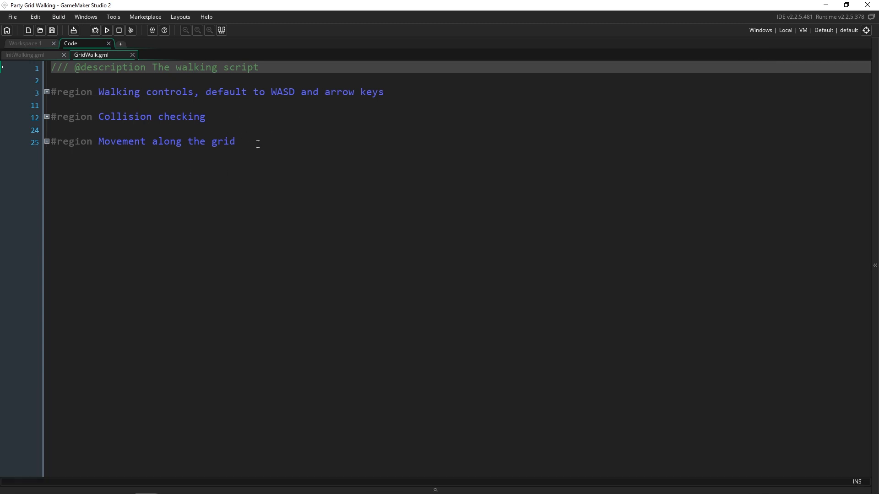
Run the game to watch the four coloured players, then close its window.
click(106, 30)
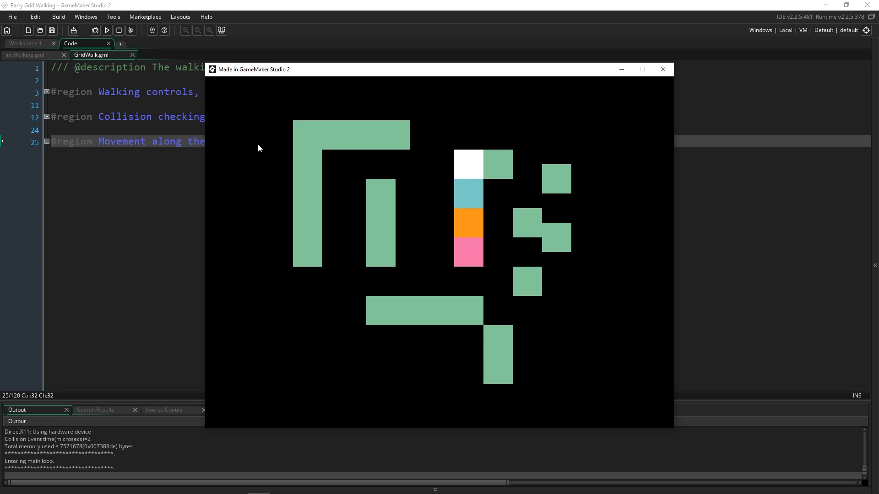
mouse_move(547, 168)
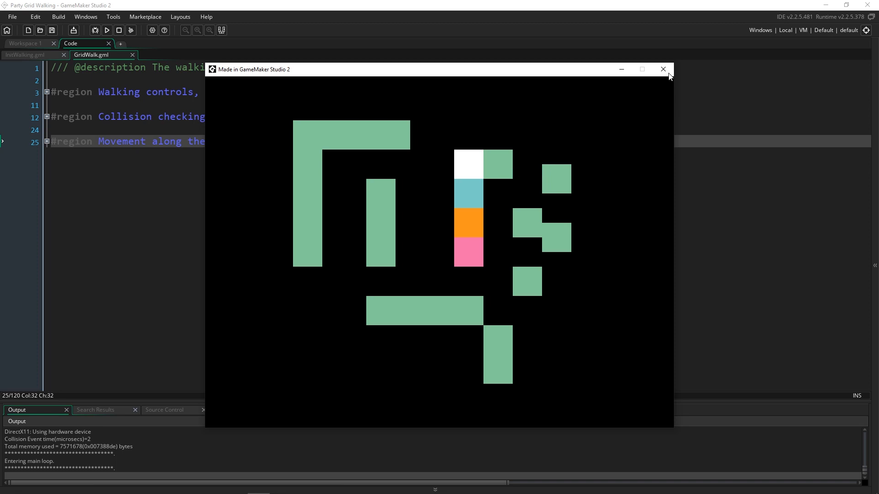
click(663, 70)
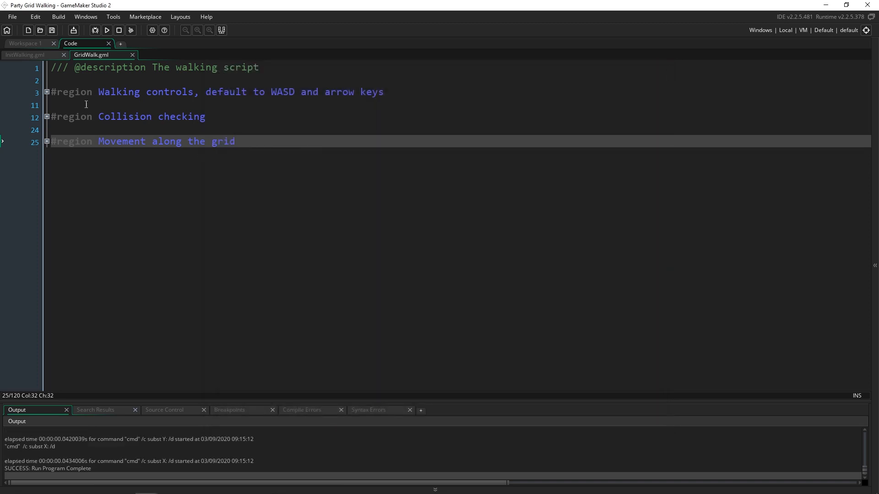
Expand GridWalk's walking controls region, then expand and collapse Collision checking.
click(45, 92)
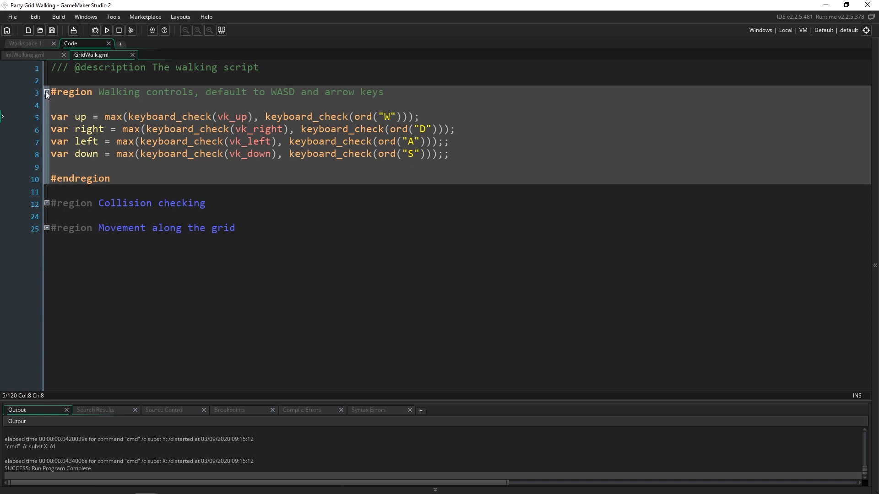
click(47, 92)
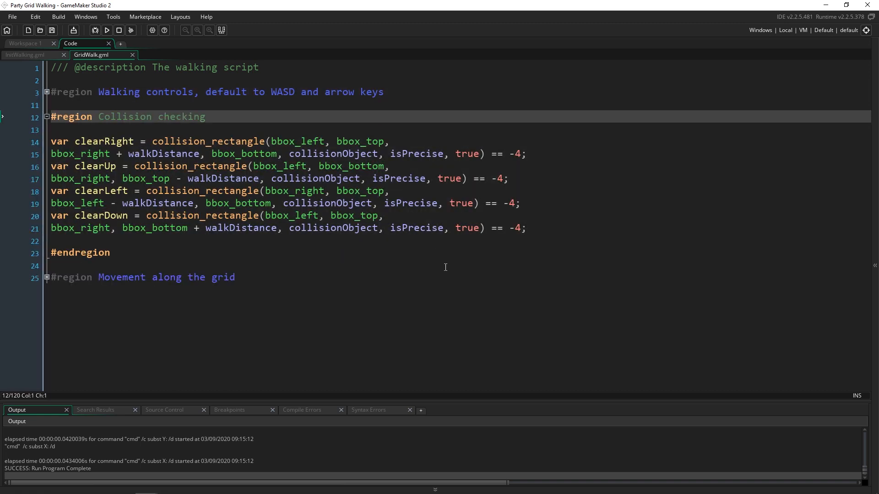
mouse_move(280, 223)
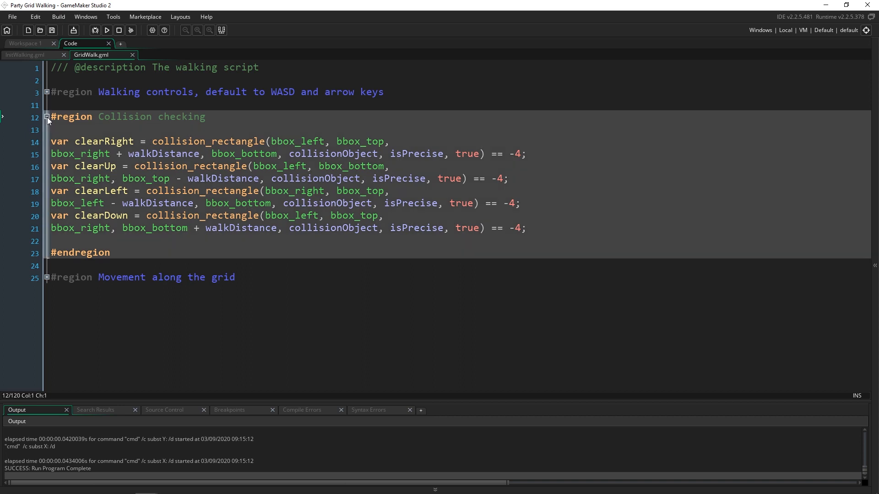
click(47, 117)
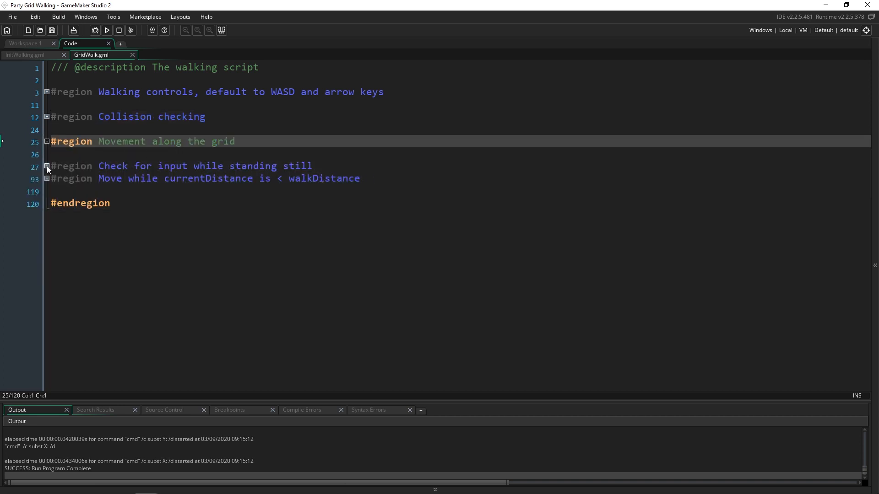
Expand 'Check for input while standing still' and scroll down to case 0.5.
click(47, 166)
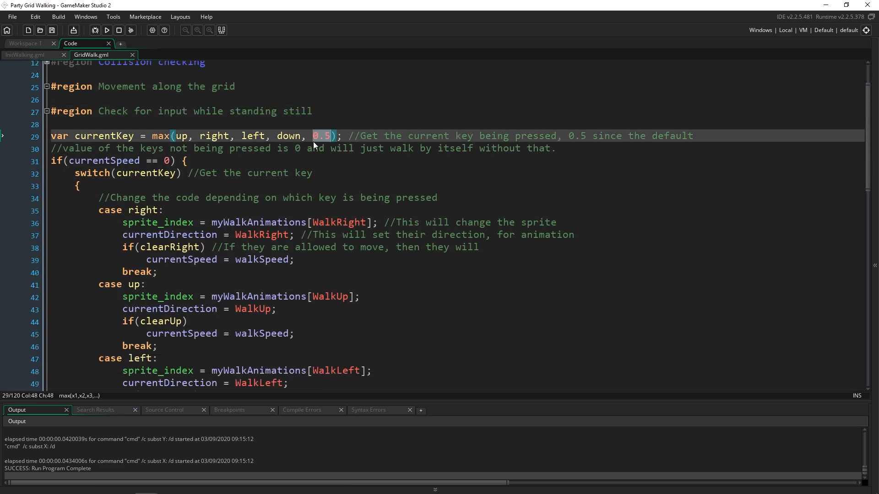
scroll(down, 3)
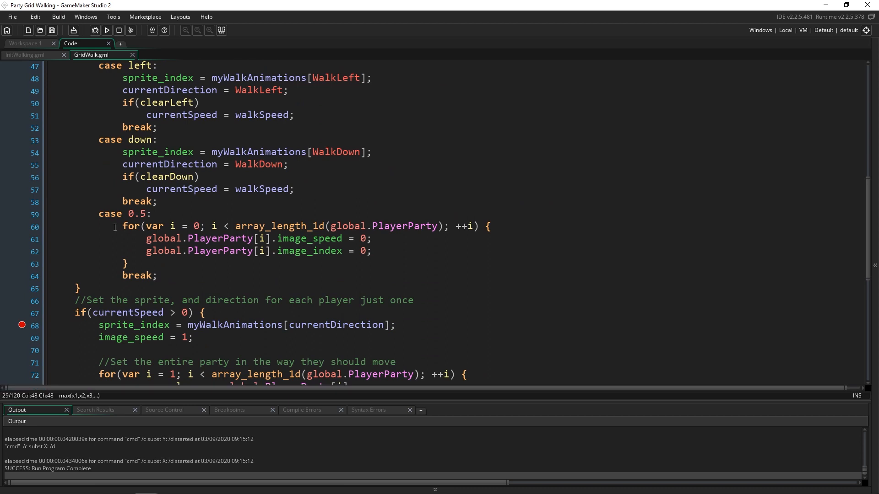
click(294, 226)
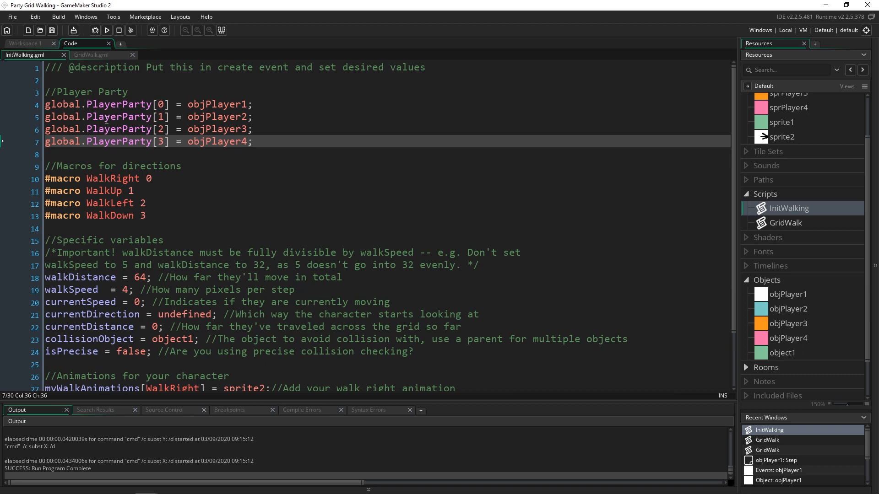
Highlight the four PlayerParty assignments, then open room0 in the room editor.
drag(45, 104, 255, 141)
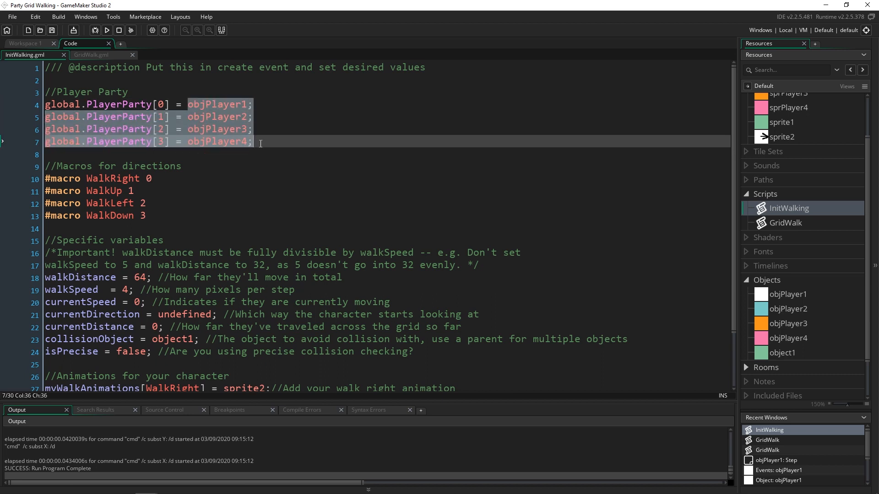
click(254, 142)
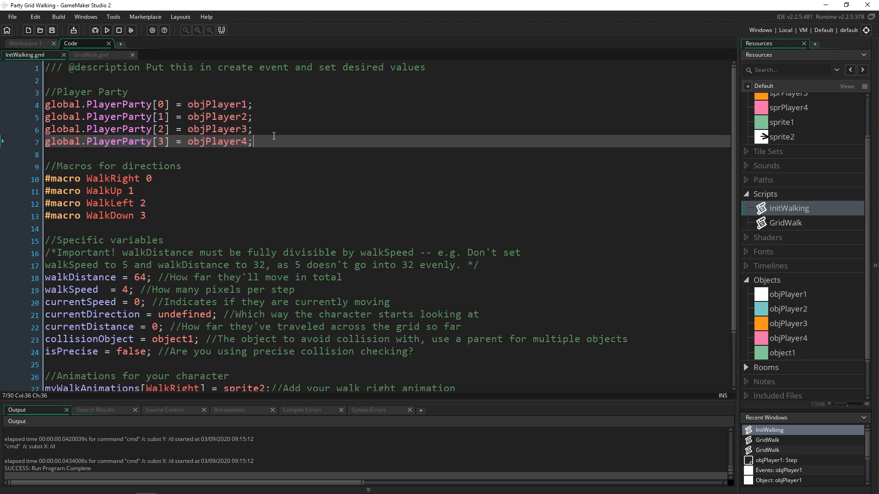
mouse_move(296, 134)
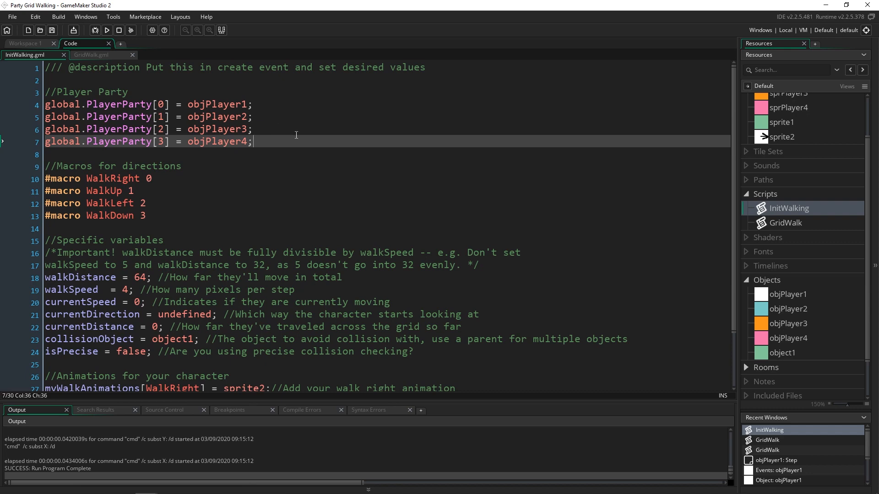
mouse_move(758, 277)
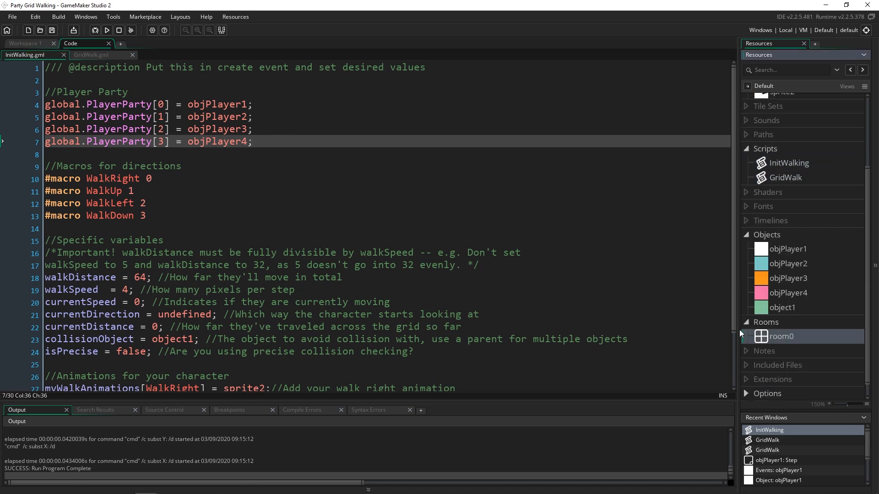
double_click(782, 336)
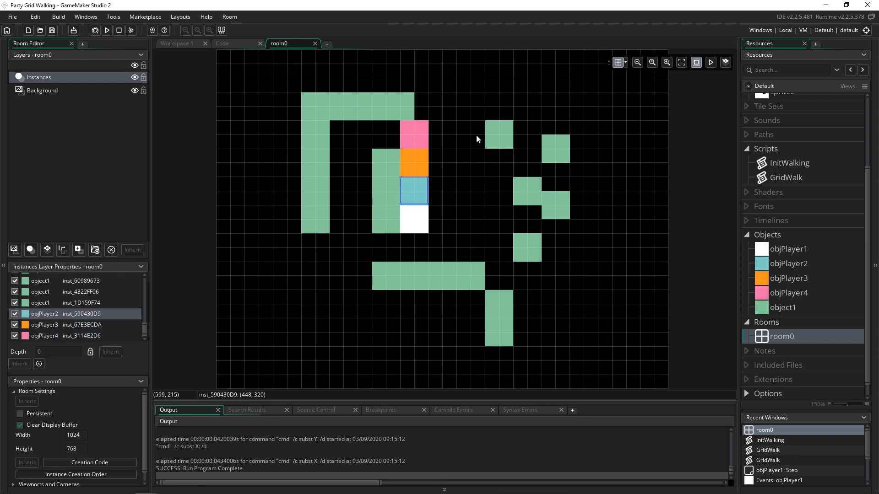
mouse_move(510, 190)
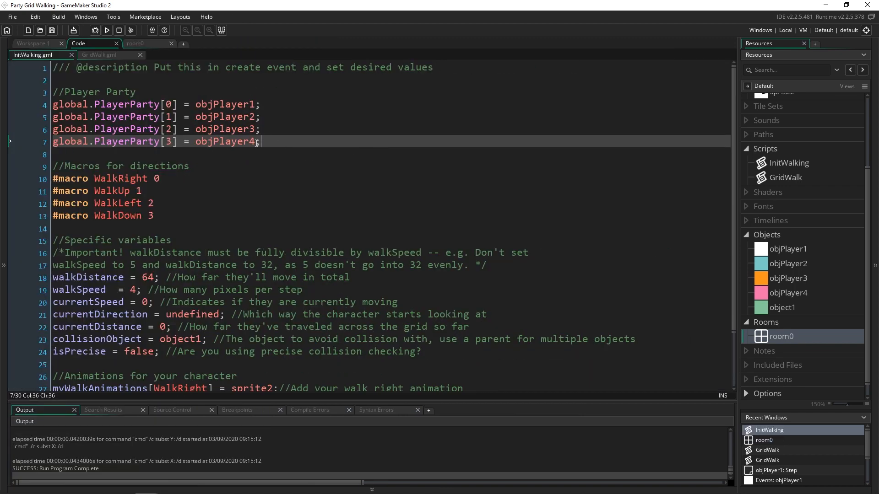
Select the Player Party block in the InitWalking code again.
drag(260, 141, 52, 104)
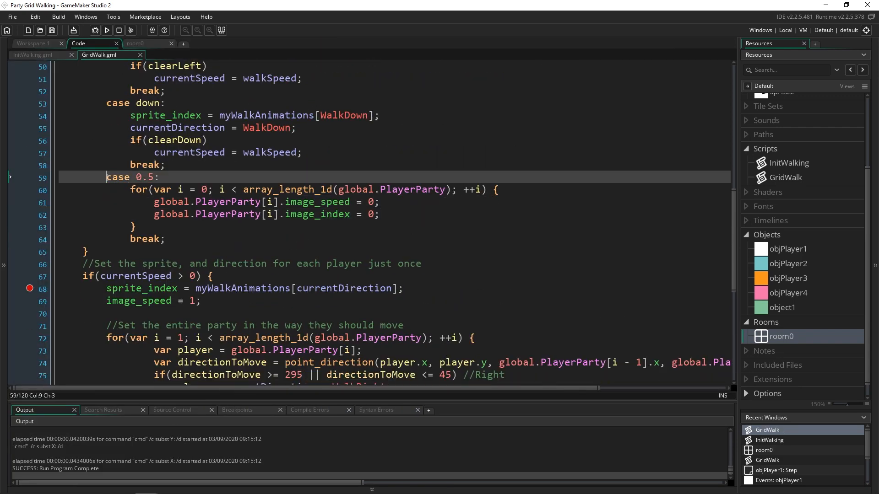
Select the case 0.5 code and scroll through GridWalk's party-following movement code.
drag(105, 177, 285, 238)
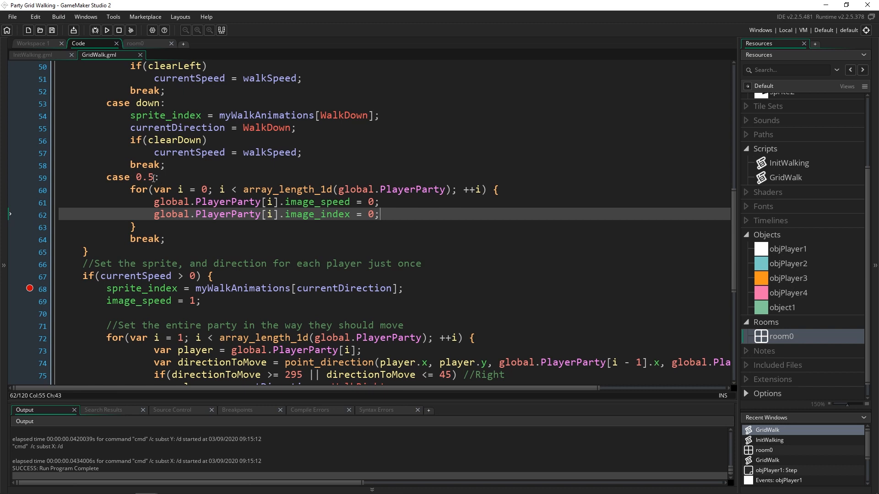
click(162, 238)
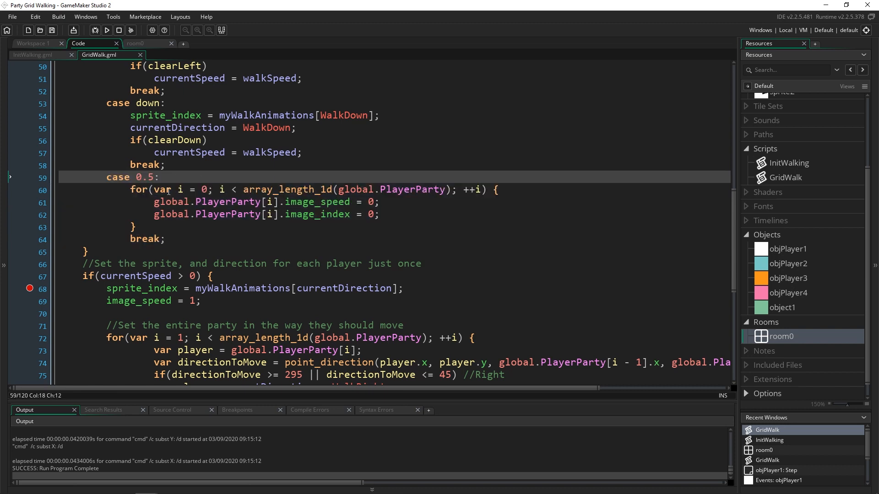
scroll(down, 3)
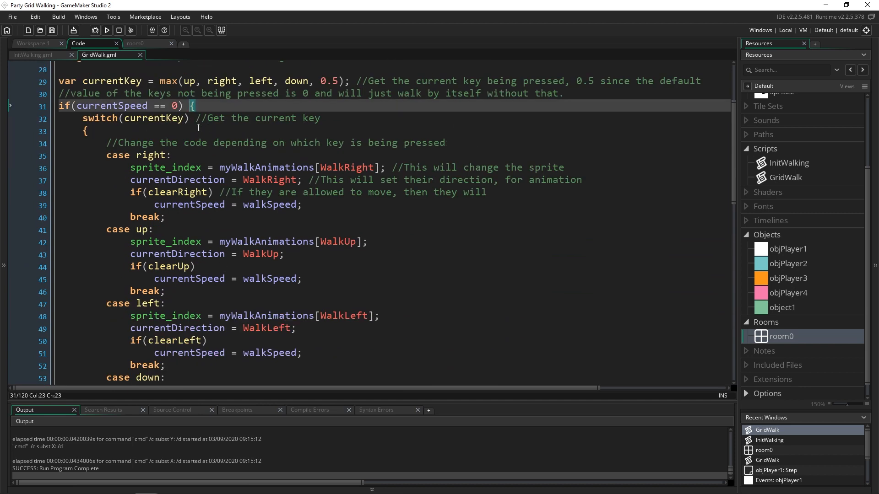
scroll(down, 3)
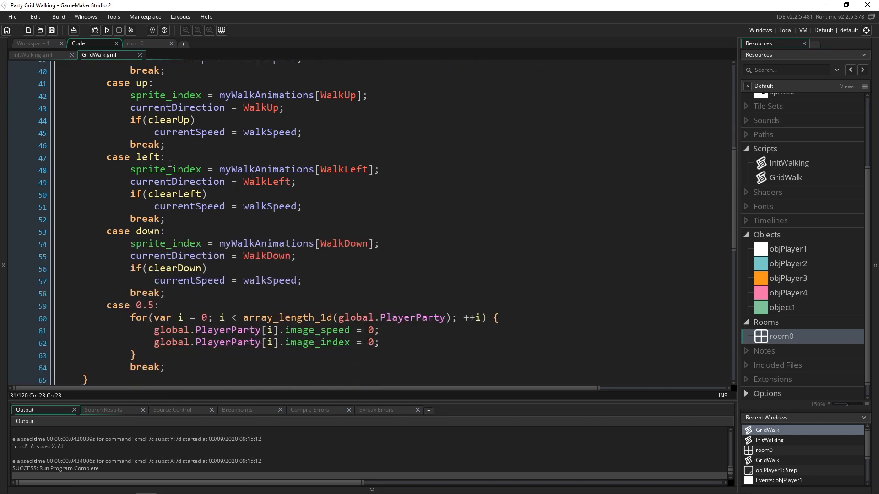
scroll(down, 3)
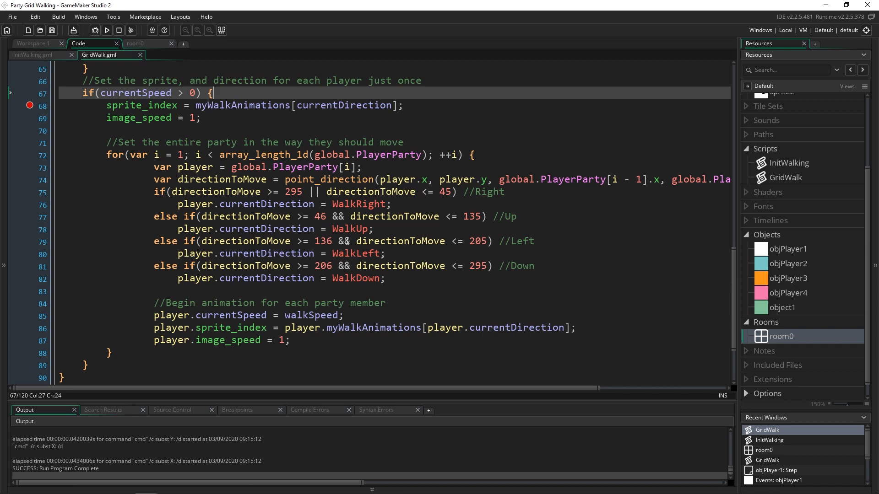
mouse_move(406, 275)
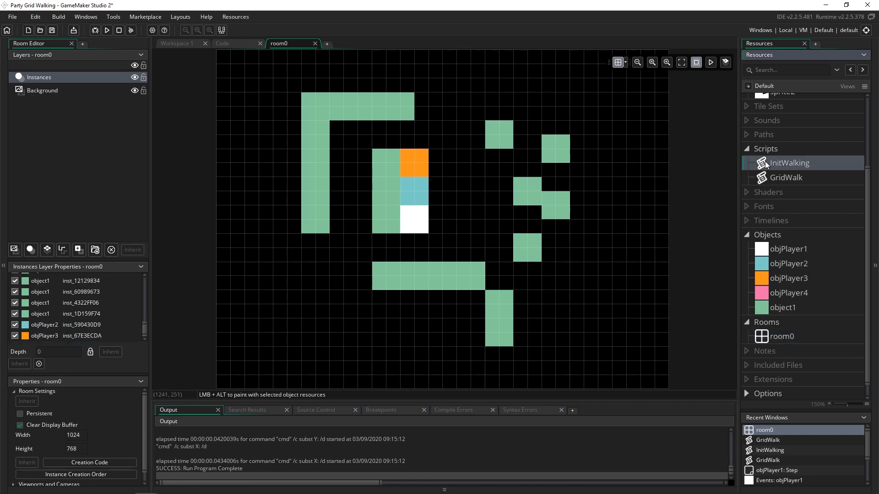
Open InitWalking and run the game with only three players.
double_click(789, 162)
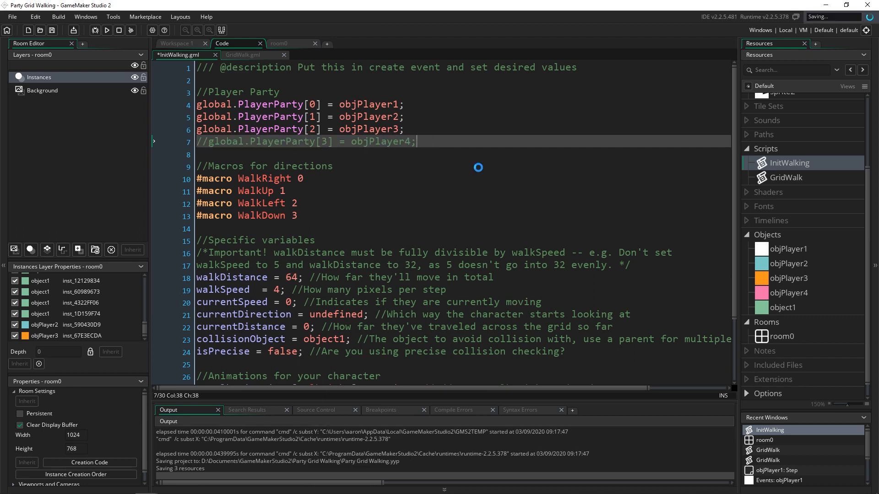
click(107, 30)
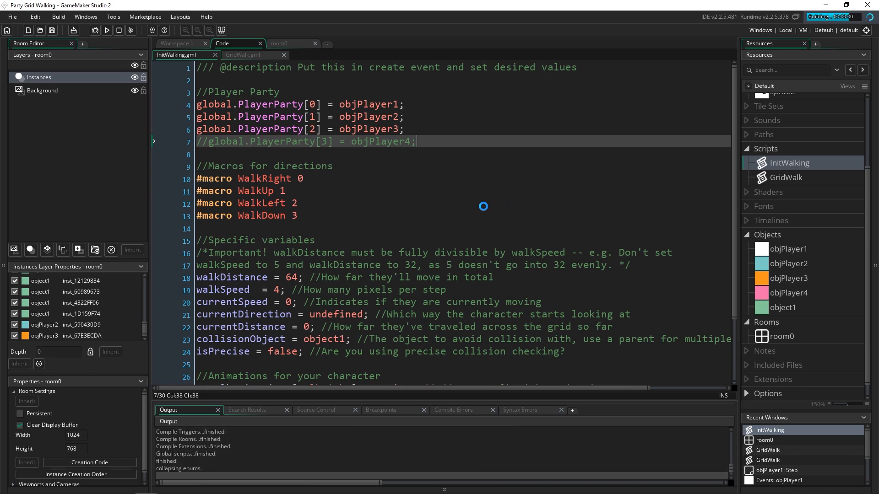
click(107, 31)
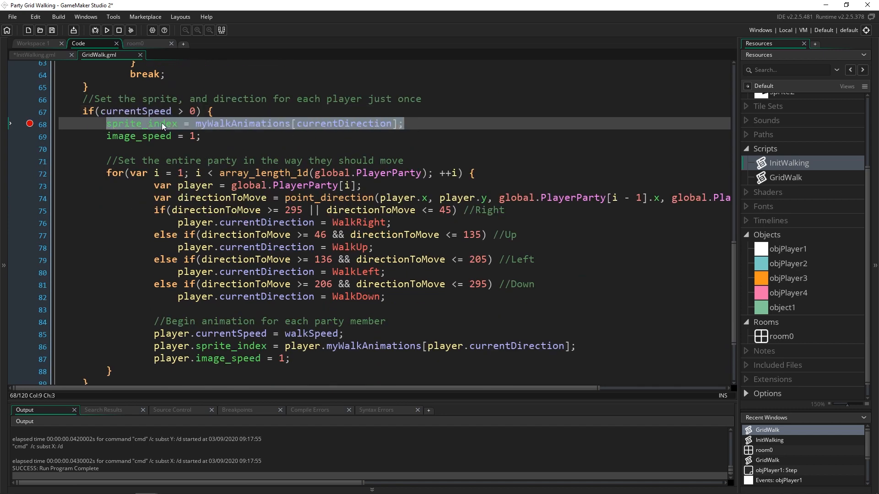
Open GridWalk and highlight the uses of player and currentDirection in the party loop.
click(789, 248)
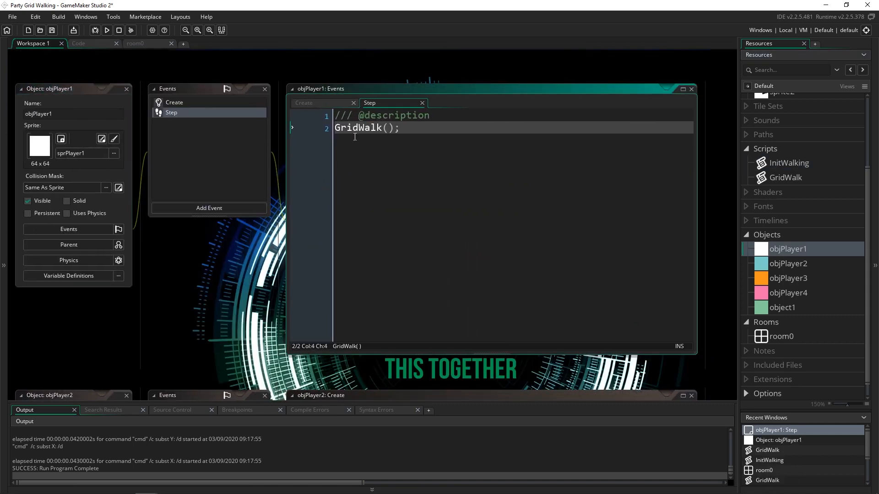
mouse_move(100, 64)
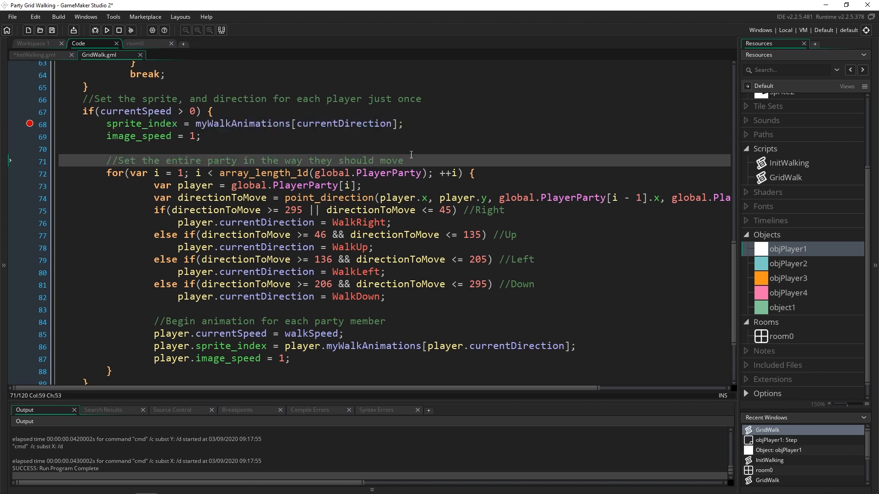
mouse_move(399, 161)
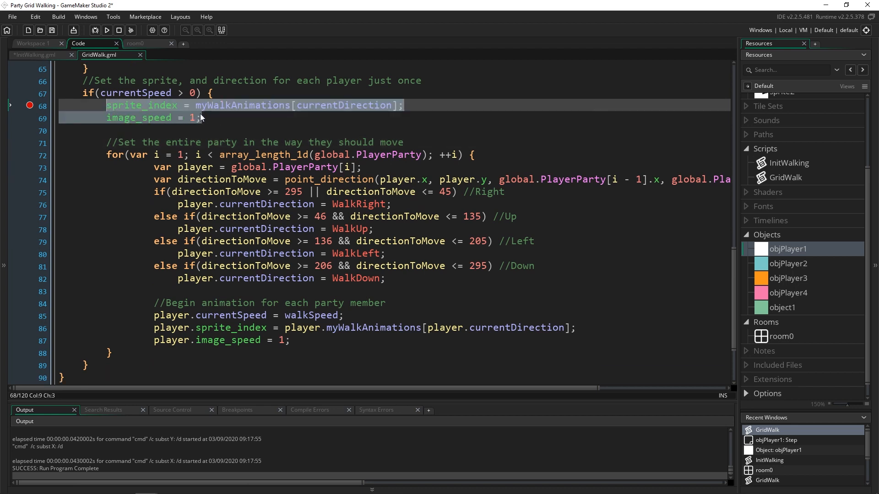
scroll(down, 3)
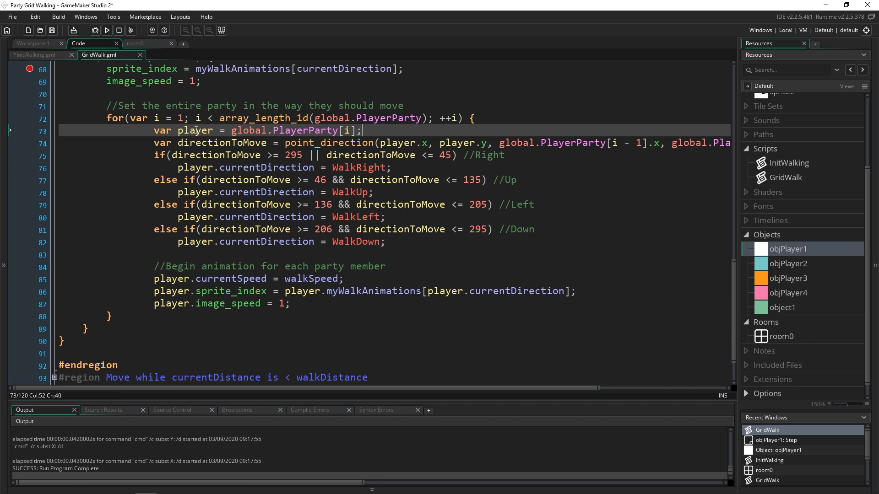
double_click(195, 130)
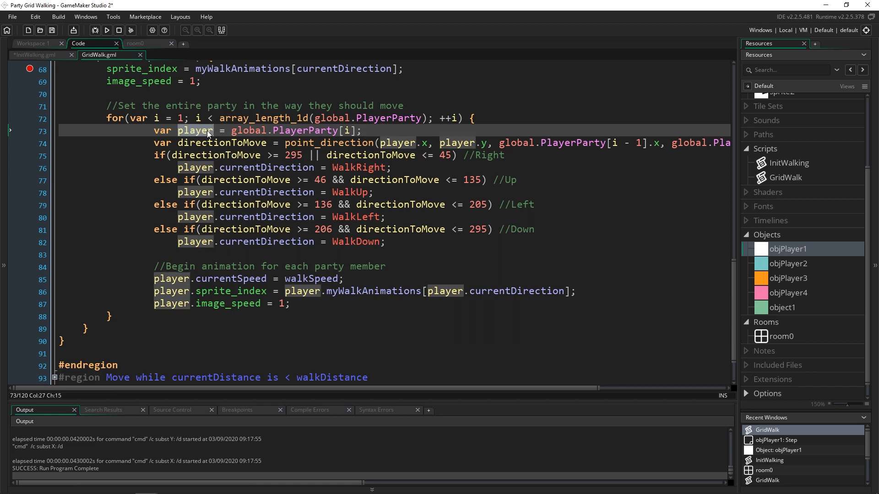
mouse_move(212, 134)
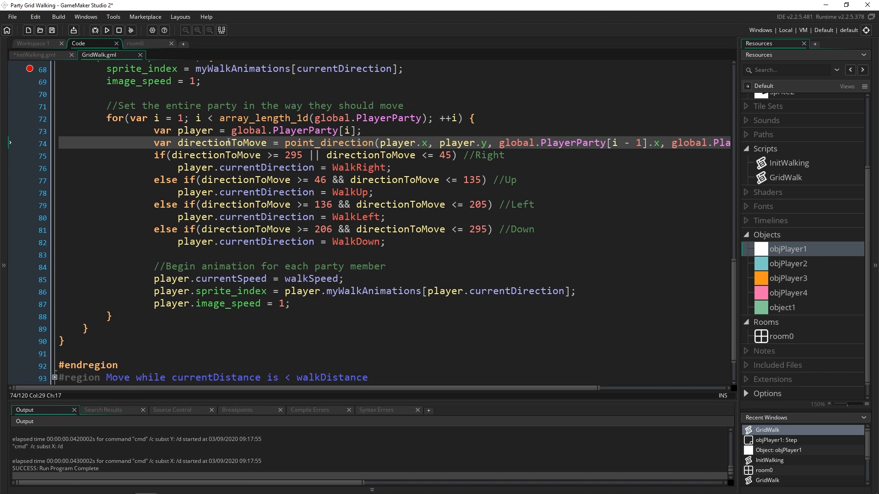
scroll(right, 3)
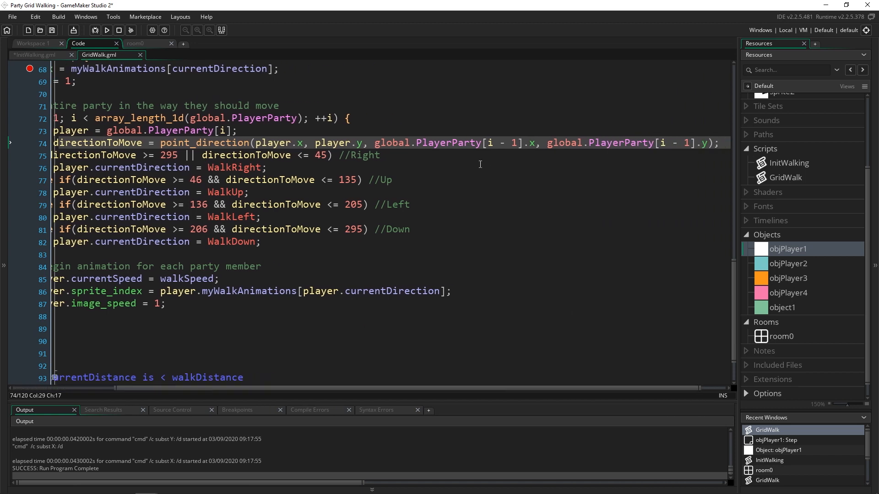
mouse_move(476, 148)
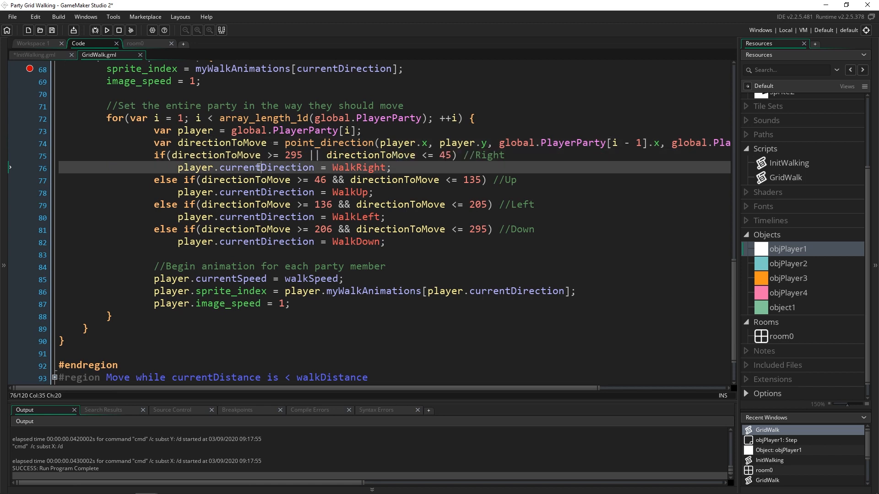
double_click(267, 167)
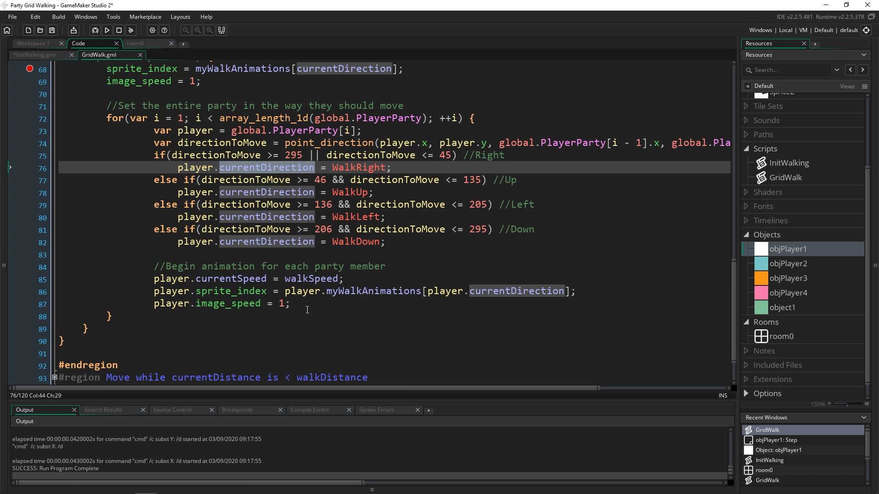
click(302, 303)
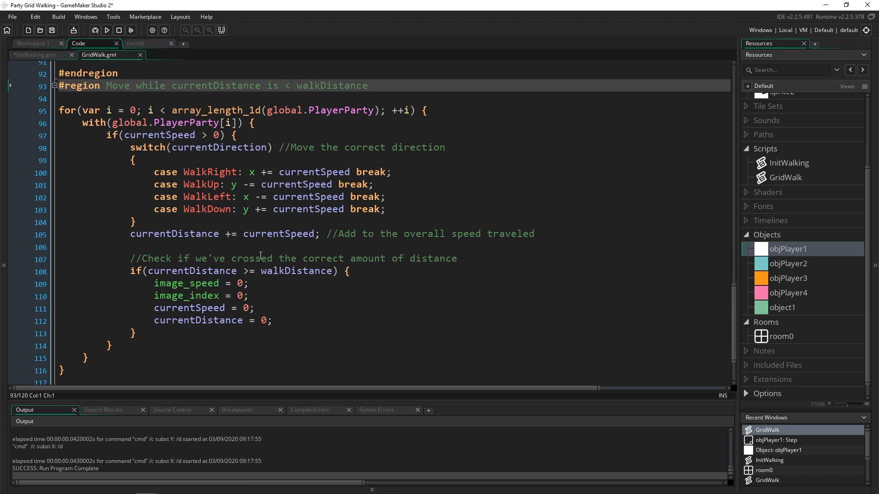
click(190, 122)
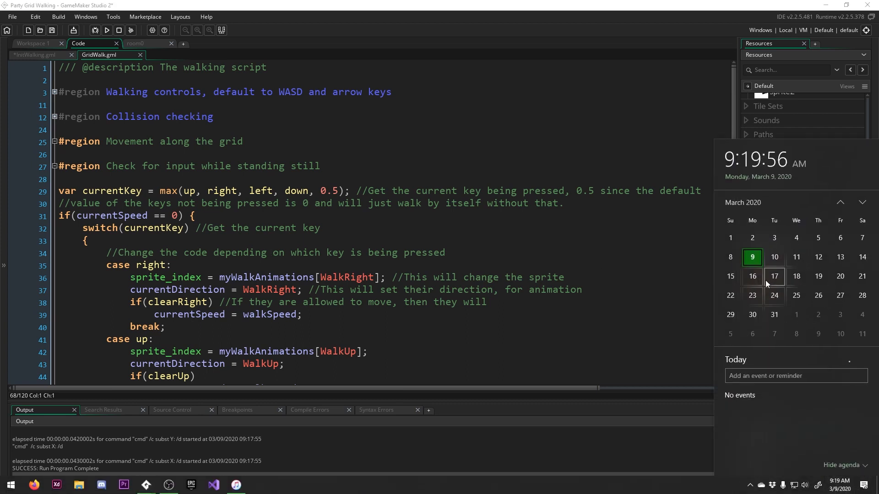
Dismiss the calendar popup and switch to the empty Workspace 1.
click(752, 276)
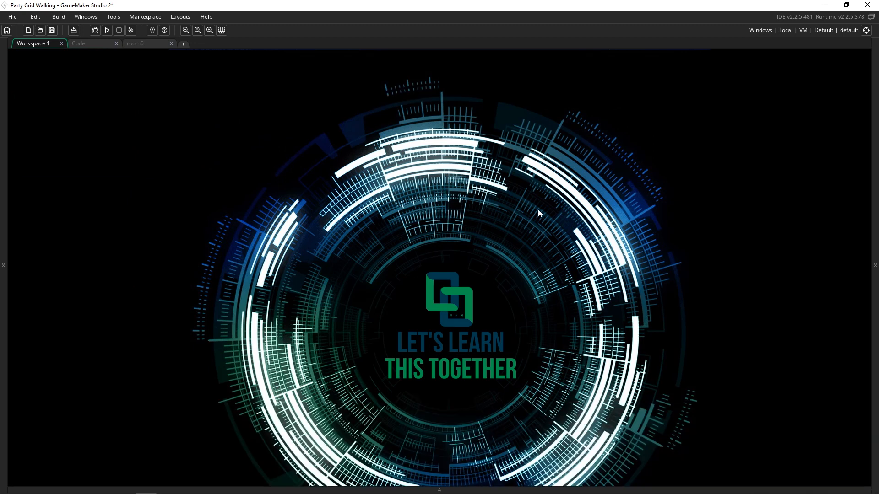
mouse_move(515, 190)
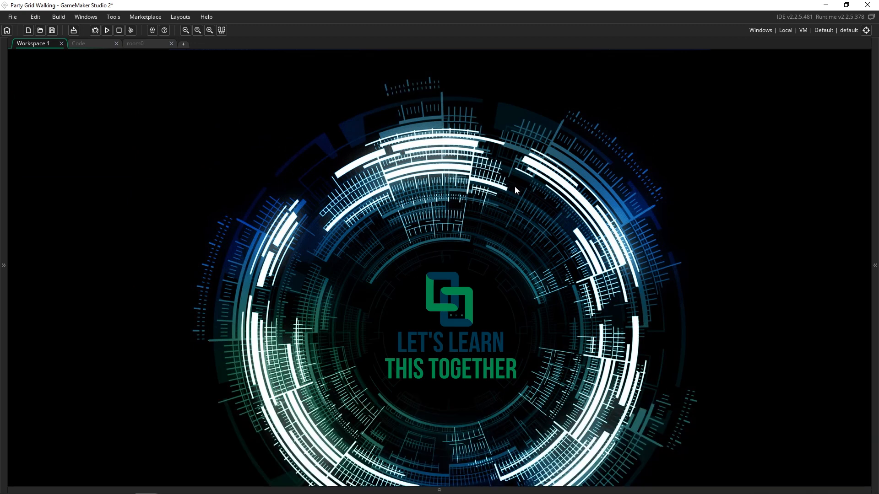
mouse_move(280, 397)
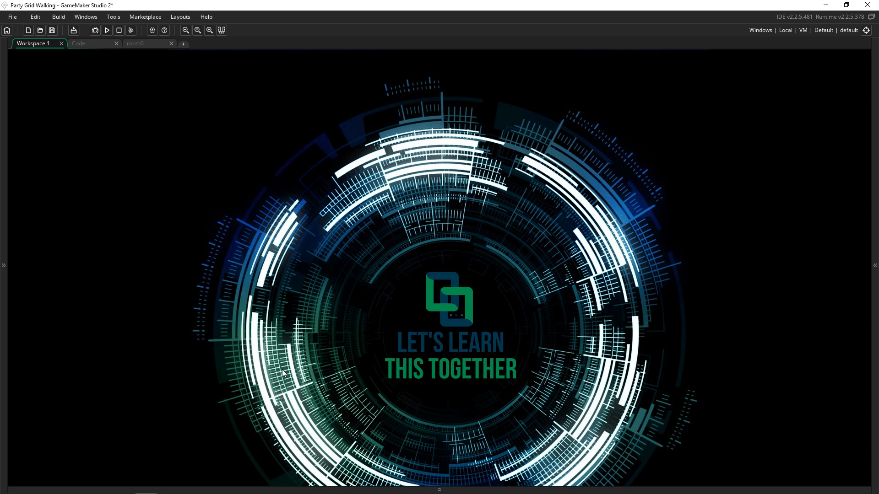
mouse_move(275, 372)
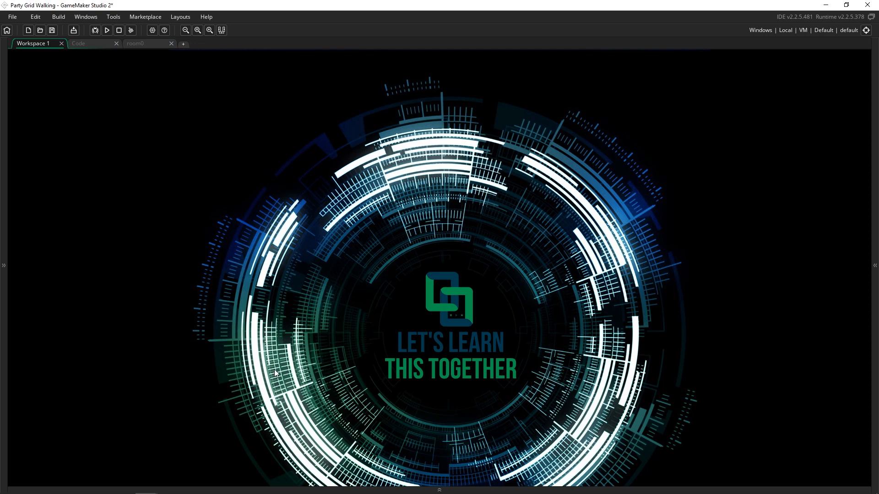
mouse_move(87, 50)
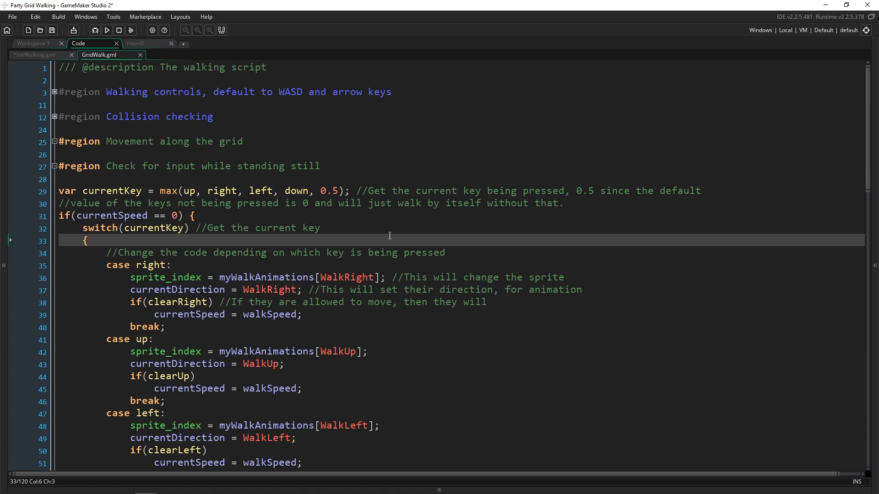
Scroll through GridWalk.gml down to line 120, the walkDistance movement region.
scroll(down, 3)
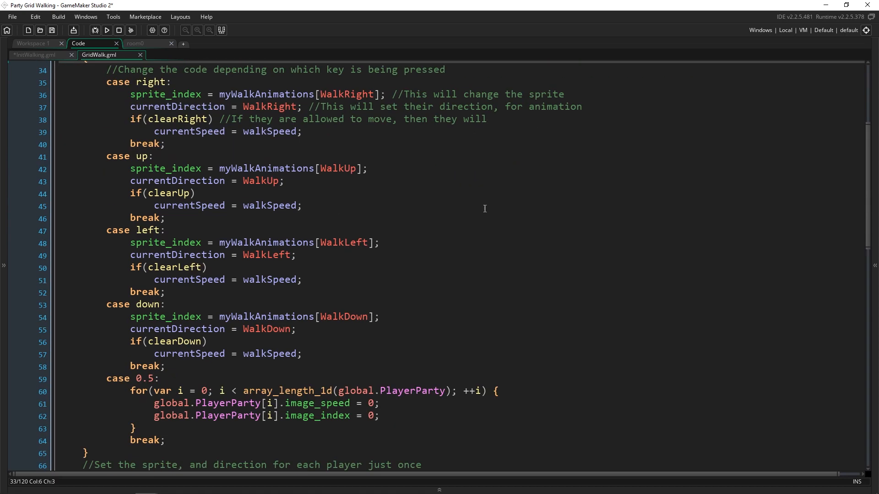
scroll(down, 3)
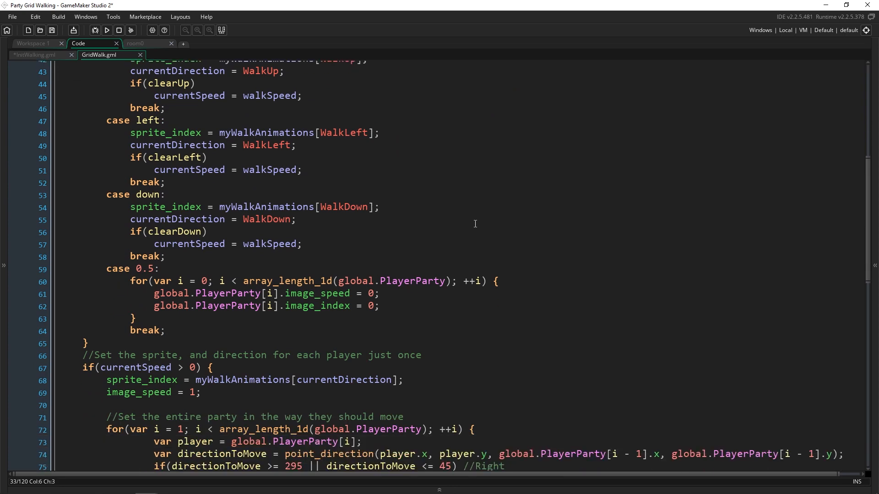
scroll(down, 3)
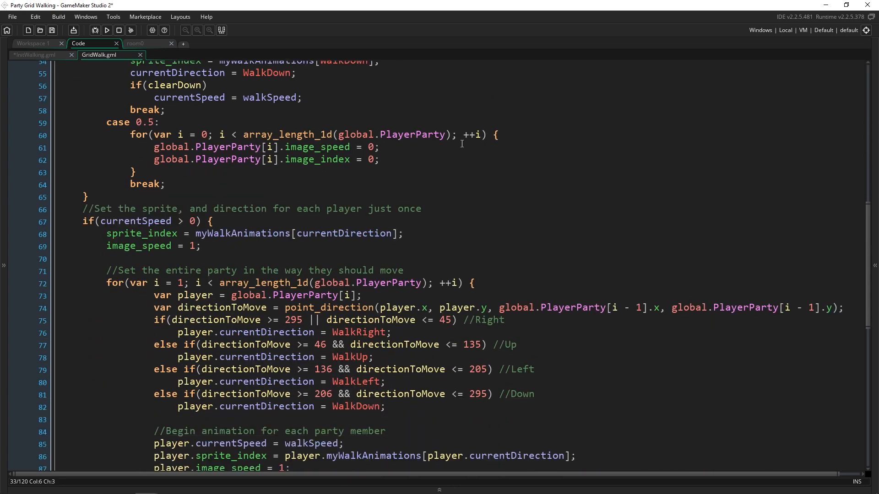
scroll(down, 3)
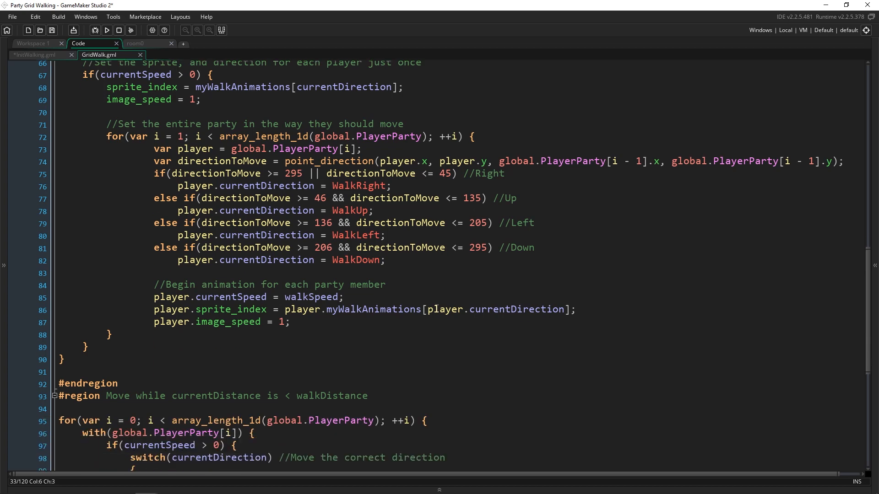
scroll(down, 3)
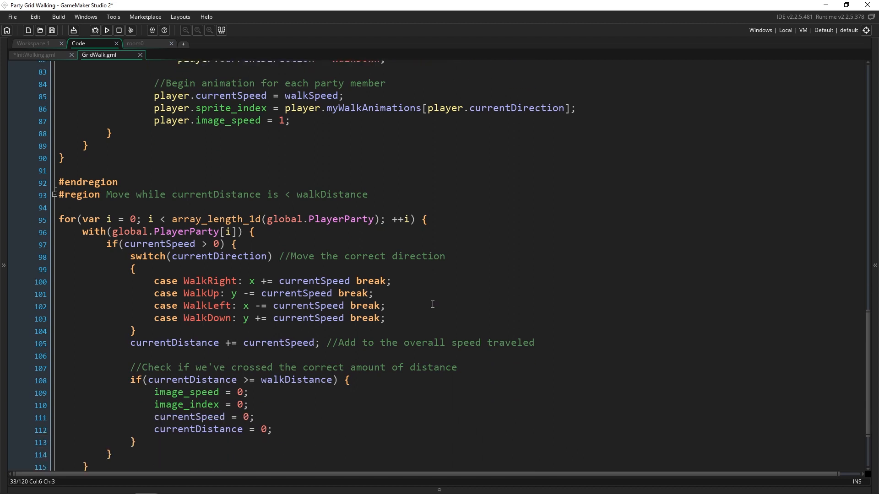
scroll(down, 3)
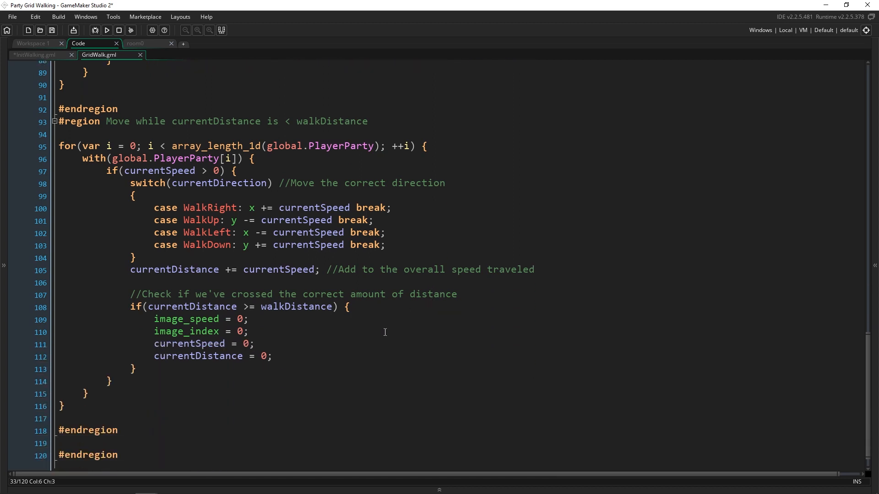